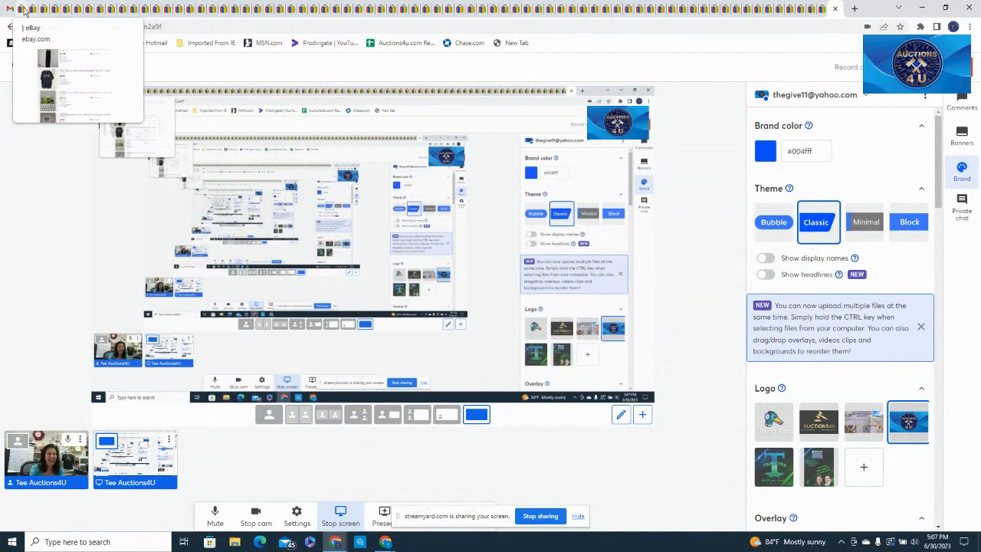
# - Show the sold Majestic Red Sox Jacoby Ellsbury T-shirt listing at $8.99
pyautogui.click(31, 9)
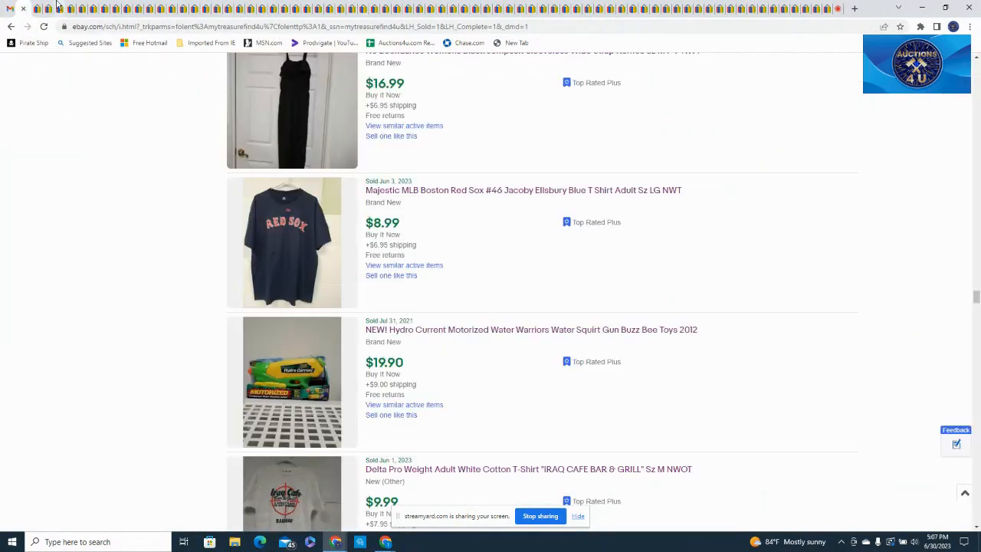
pyautogui.click(524, 190)
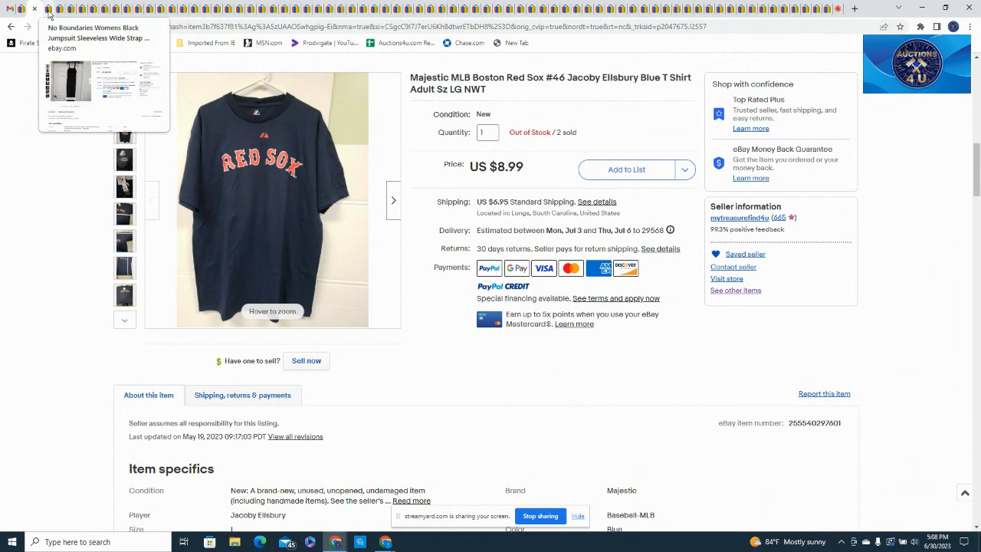
# - Show the sold No Boundaries black jumpsuit listing at $16.99
pyautogui.click(50, 9)
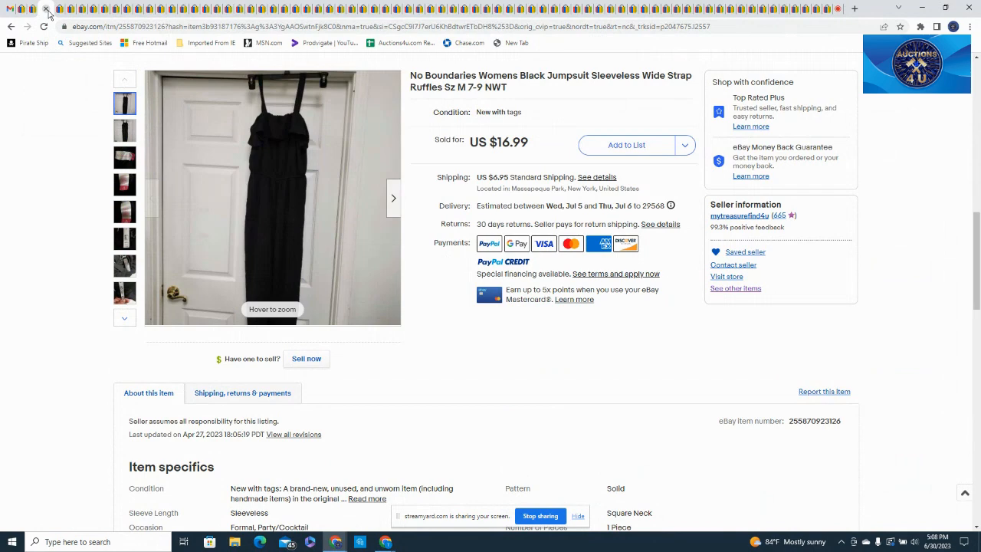
pyautogui.moveTo(60, 8)
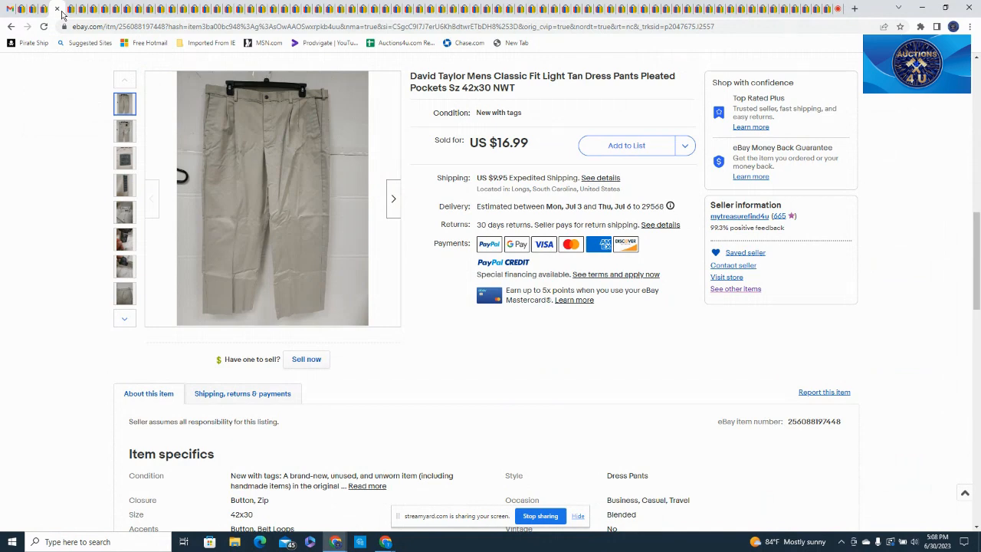
pyautogui.moveTo(71, 9)
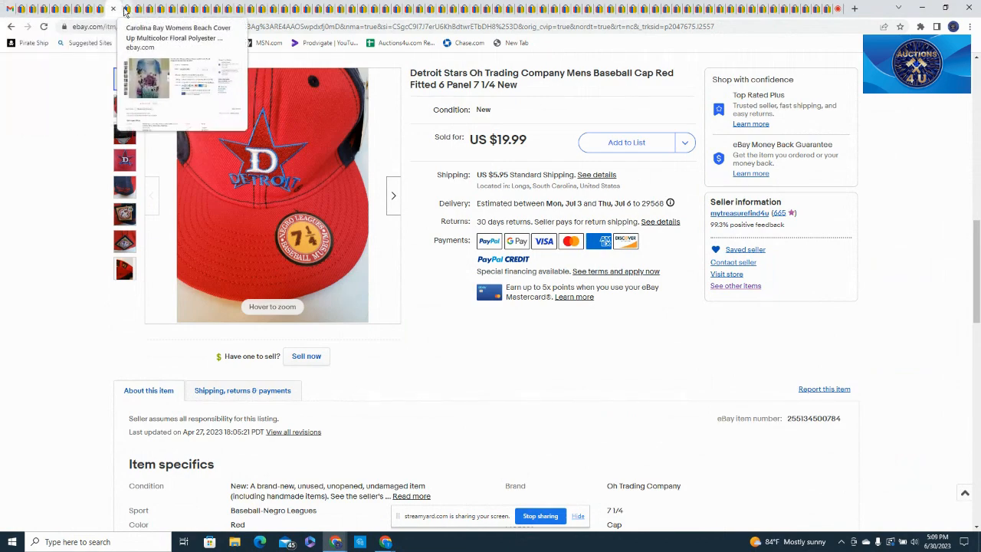
# - Show the sold 1998 Banda La Migra CD listing at $10.99, very good condition
pyautogui.click(126, 9)
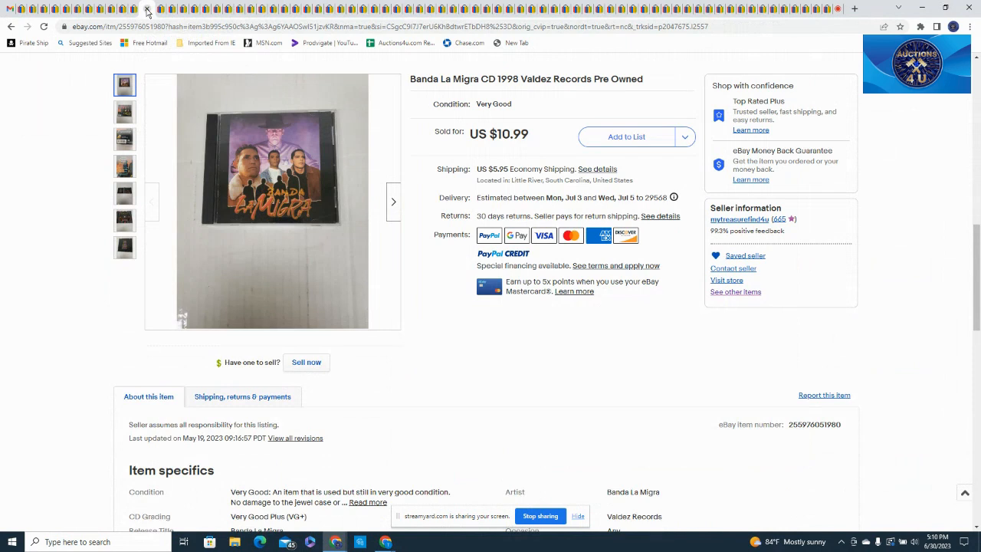
pyautogui.moveTo(159, 9)
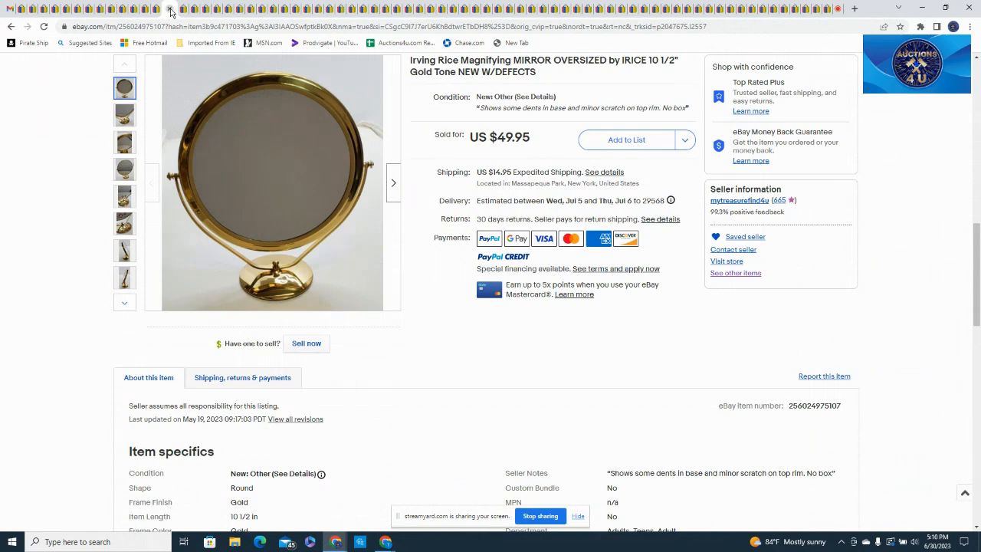
pyautogui.moveTo(170, 13)
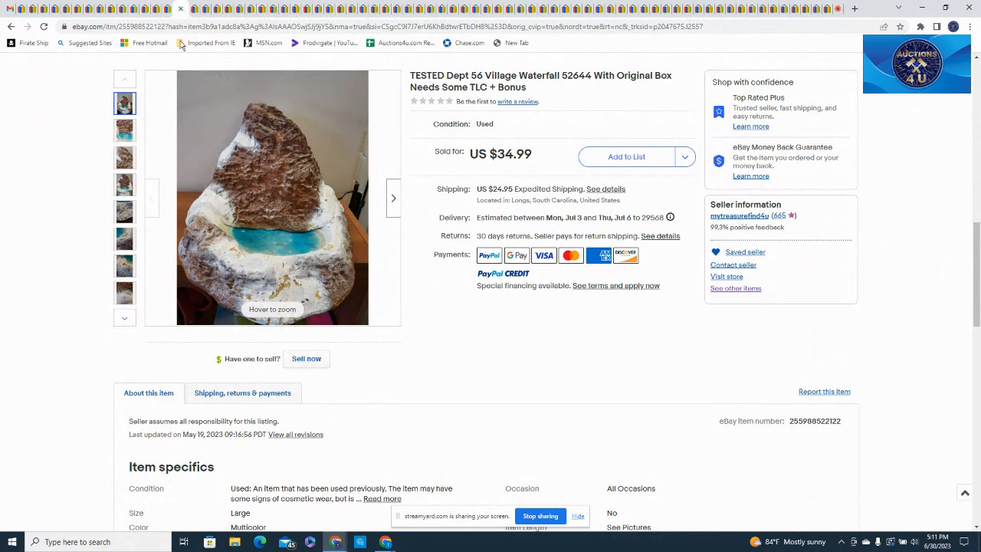
pyautogui.moveTo(288, 356)
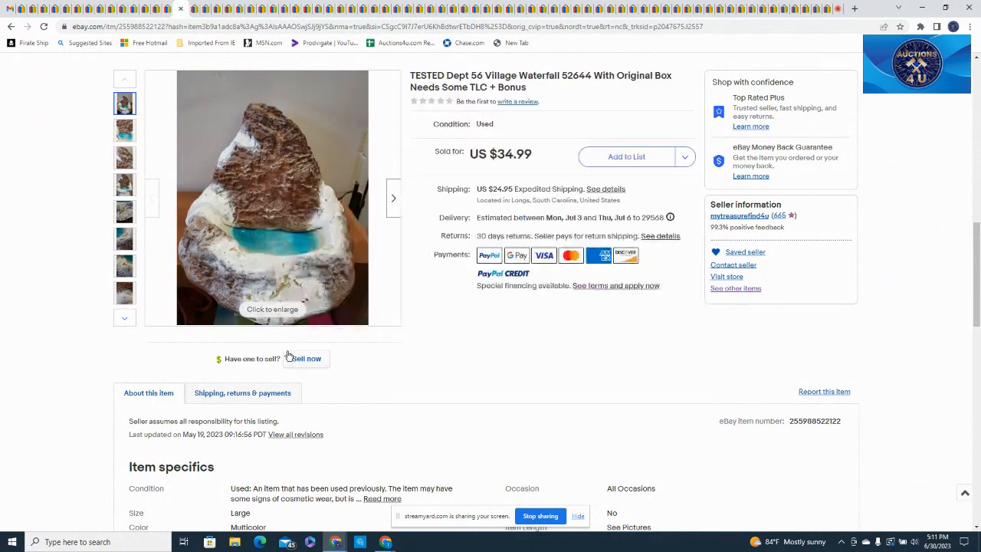
pyautogui.moveTo(328, 246)
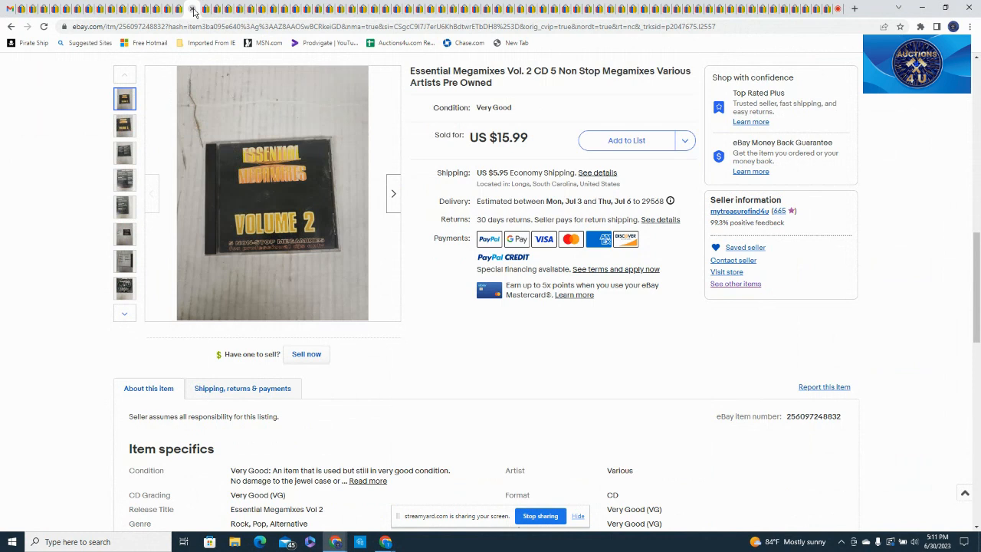
pyautogui.moveTo(205, 9)
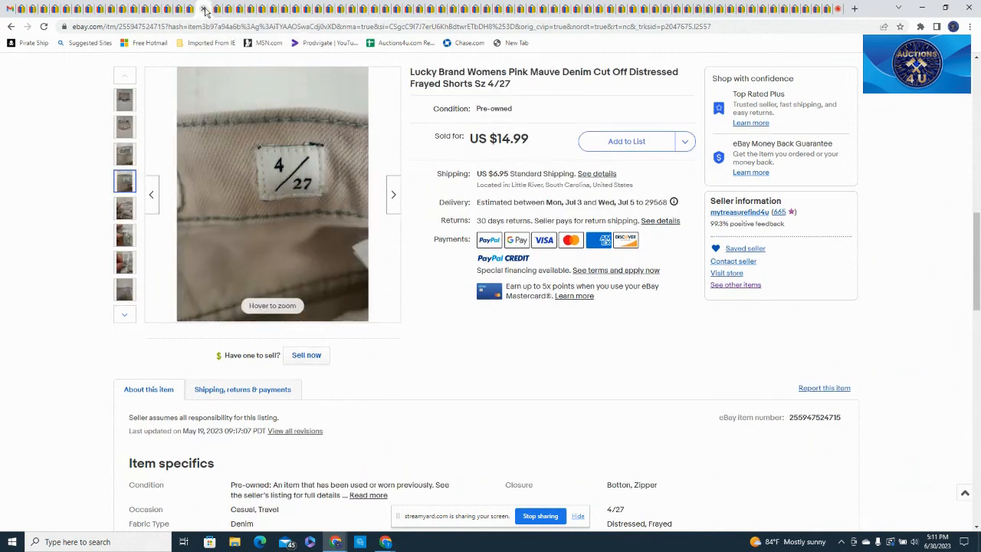
# - View the full-size photo of the shorts in the sold listing
pyautogui.click(124, 100)
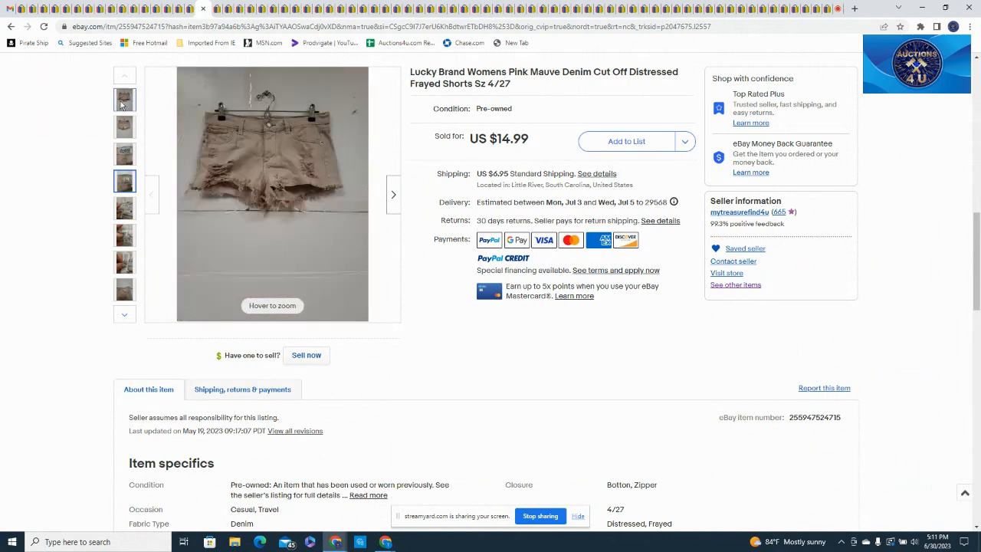
pyautogui.click(124, 99)
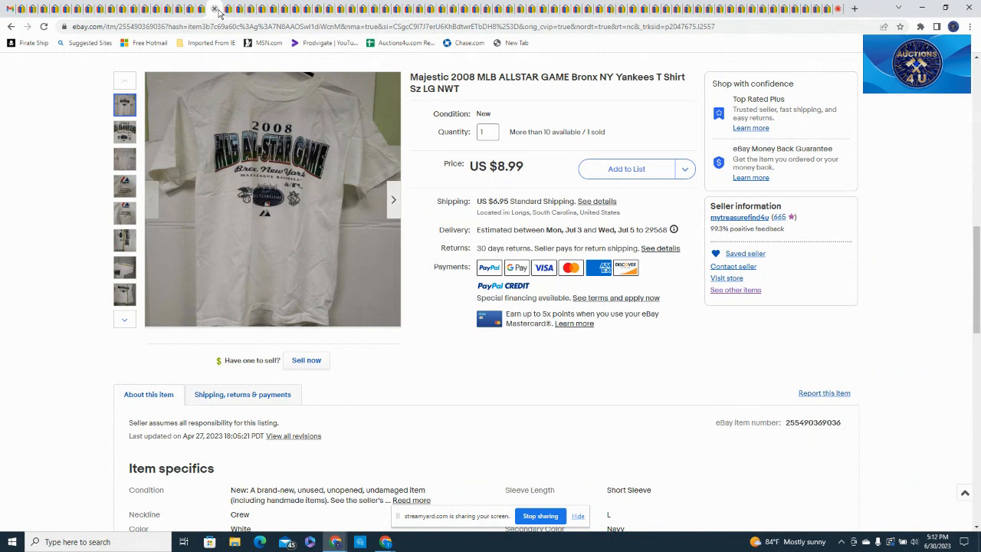
pyautogui.moveTo(215, 7)
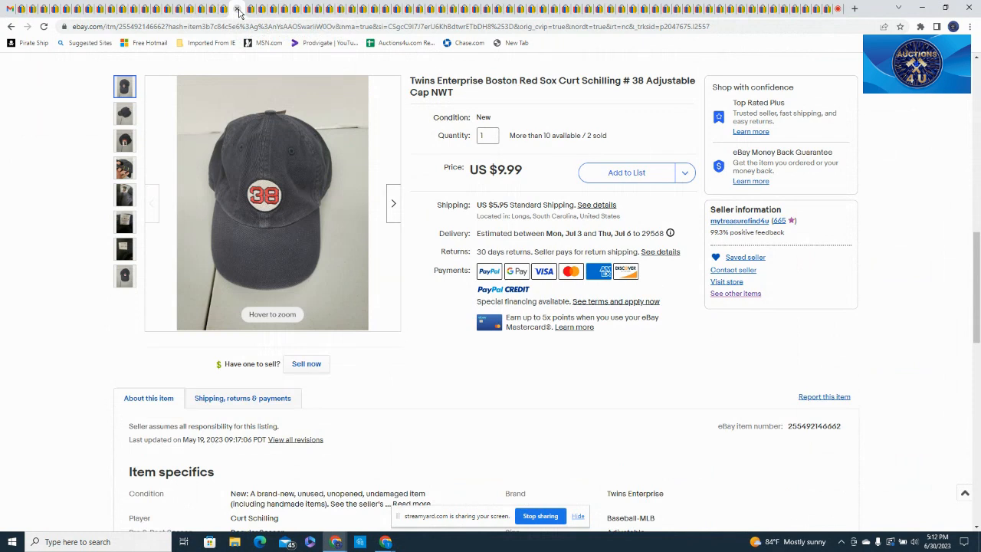
pyautogui.moveTo(242, 13)
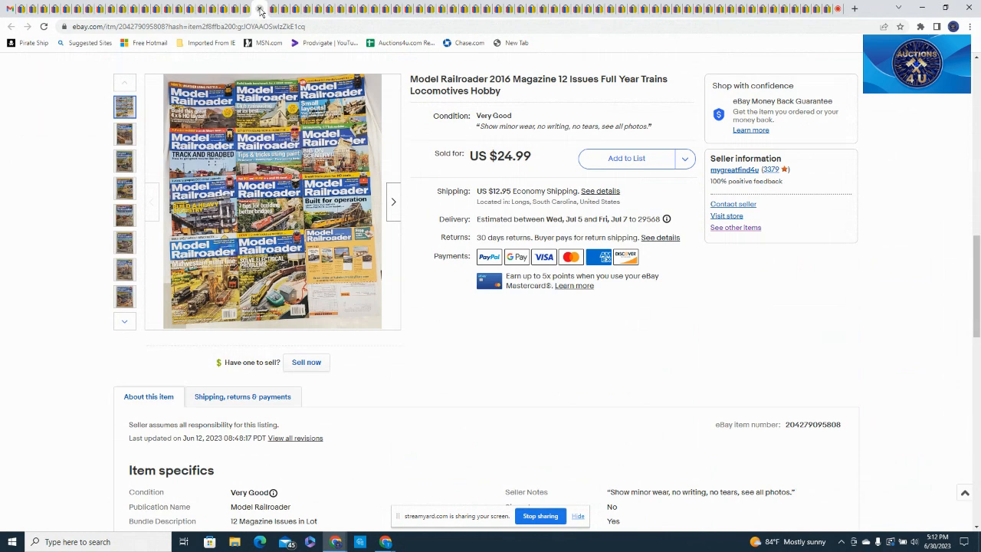
pyautogui.moveTo(270, 10)
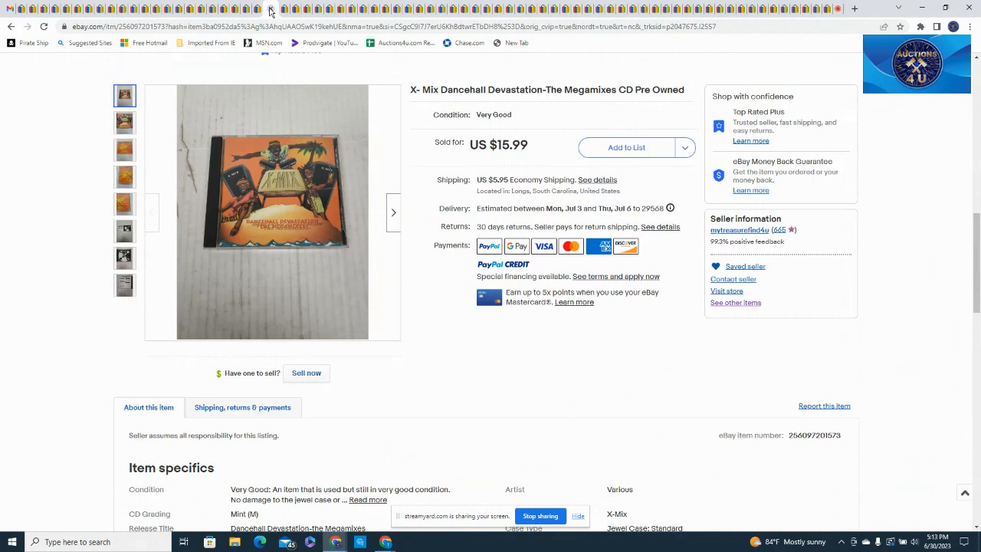
pyautogui.moveTo(285, 9)
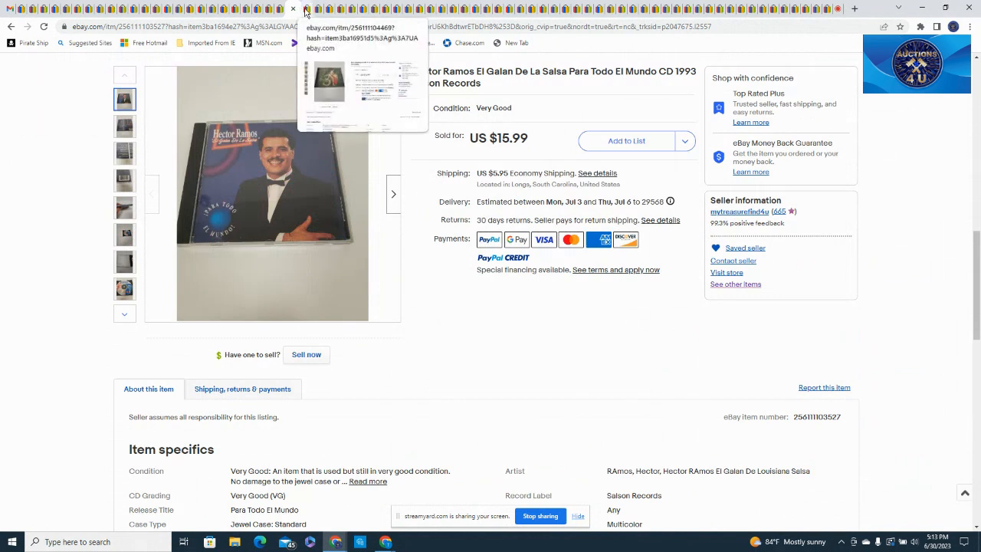
# - Show the next sold CD listing on the way to Bachata Rengues Mix 3 at $12.99
pyautogui.click(305, 9)
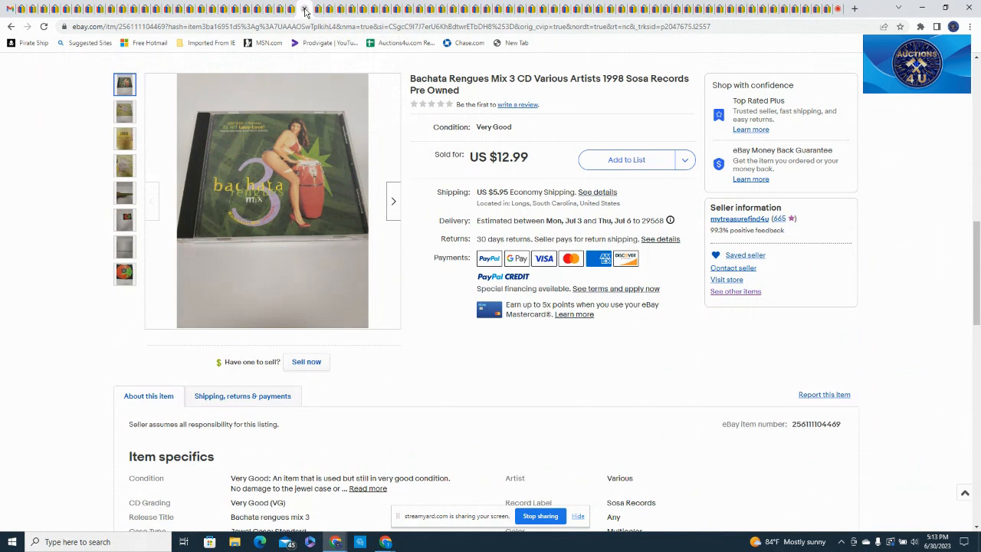
pyautogui.moveTo(314, 9)
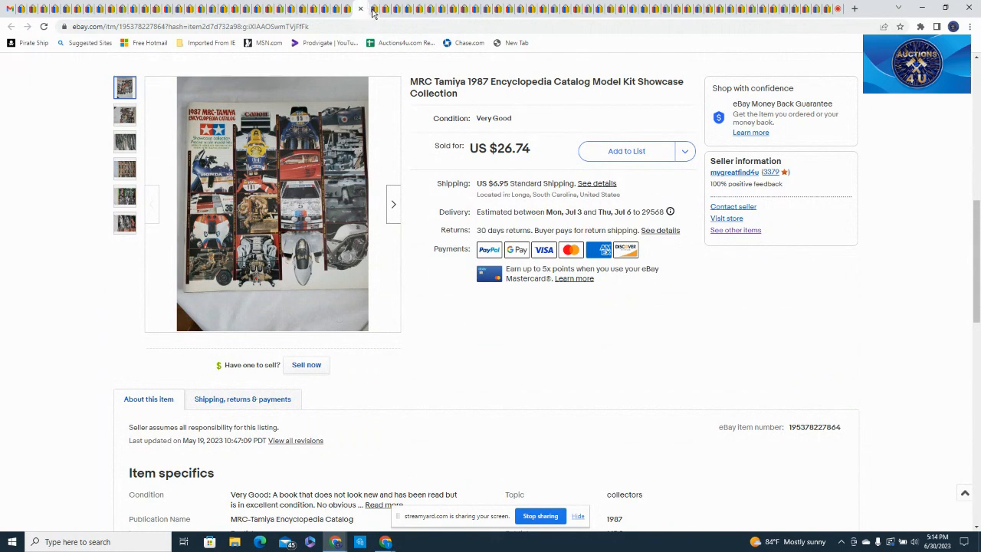
pyautogui.moveTo(376, 9)
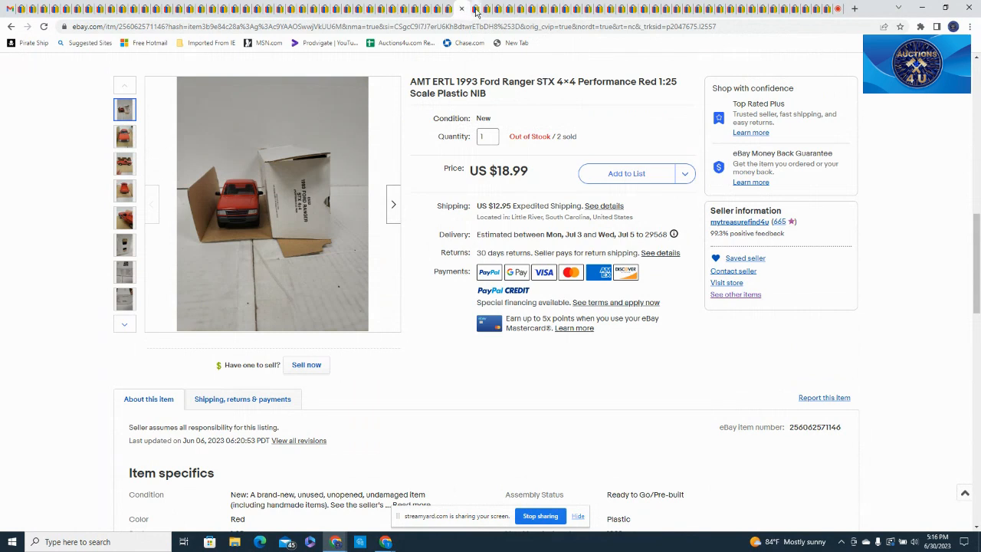
# - Show the sold McFarlane Series 8 John Smoltz Braves figure listing at $22.99
pyautogui.click(483, 9)
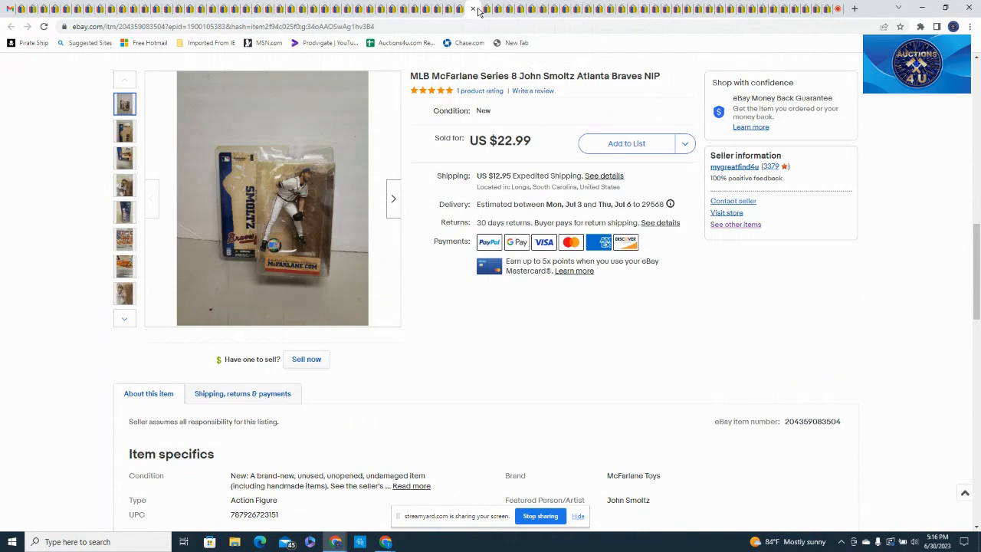
pyautogui.moveTo(664, 85)
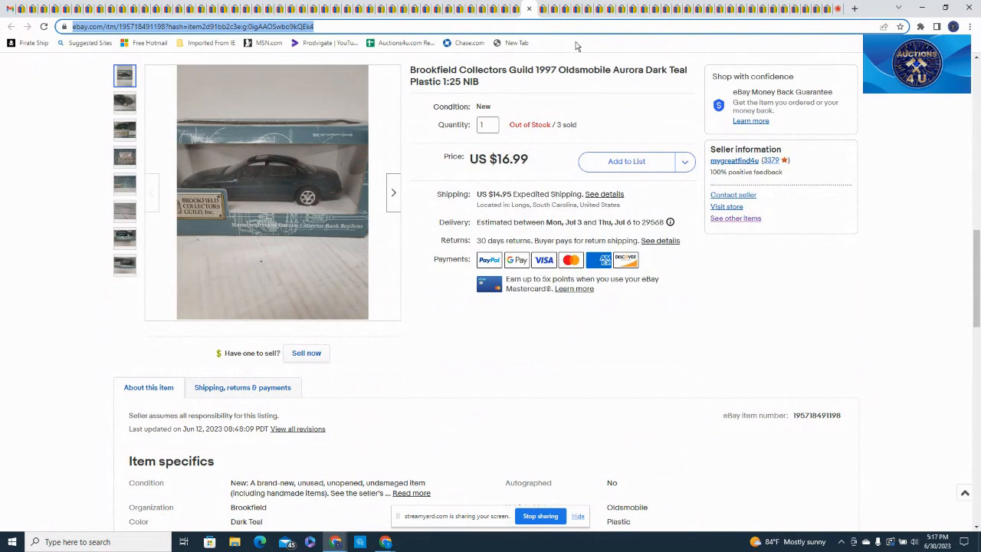
pyautogui.moveTo(552, 40)
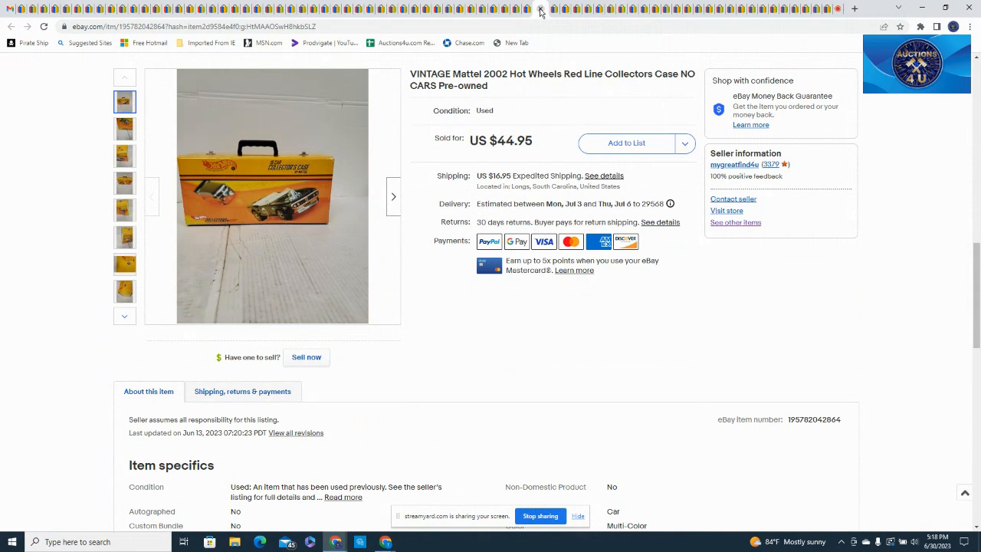
pyautogui.moveTo(555, 9)
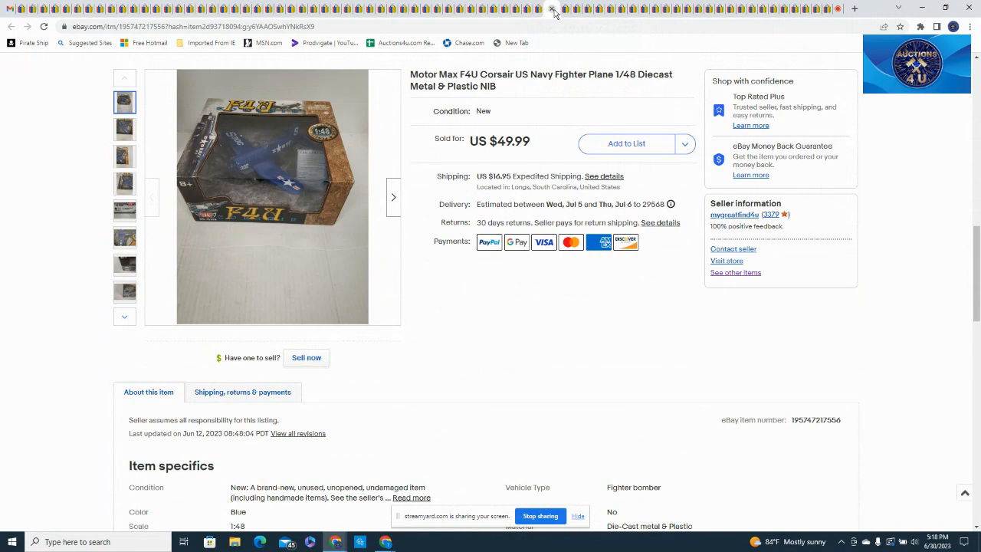
pyautogui.moveTo(564, 9)
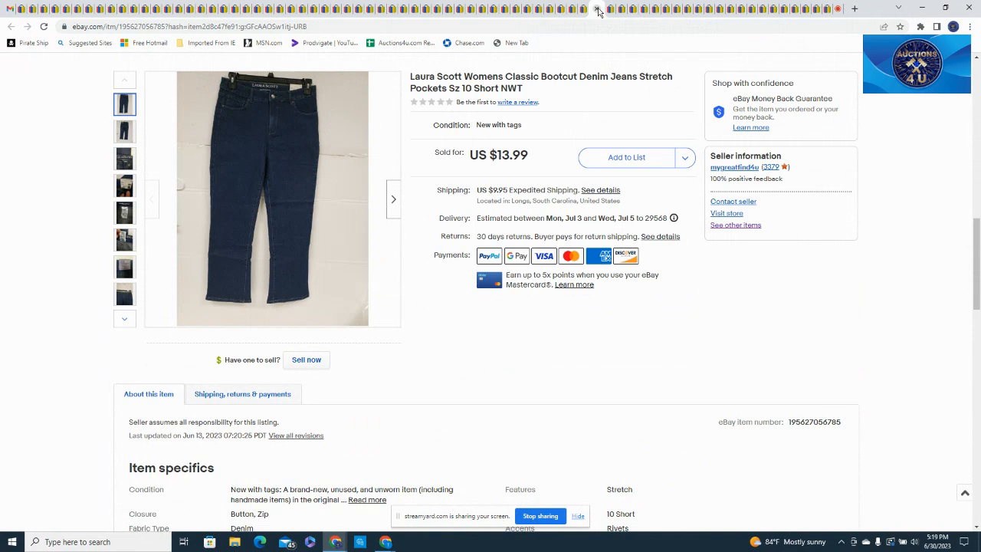
pyautogui.moveTo(610, 10)
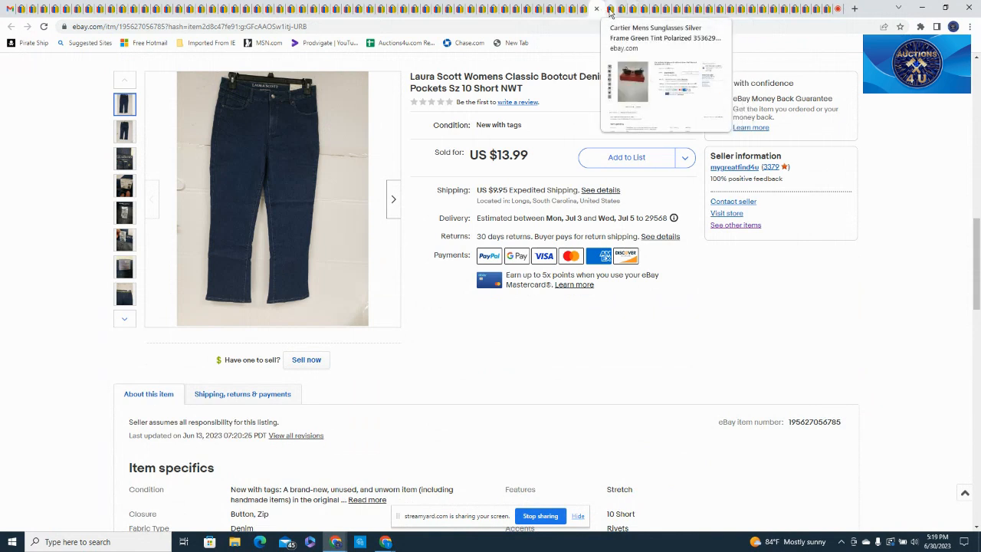
# - Show the sold Cartier silver-frame green polarized sunglasses listing at $159.99 best offer
pyautogui.click(643, 9)
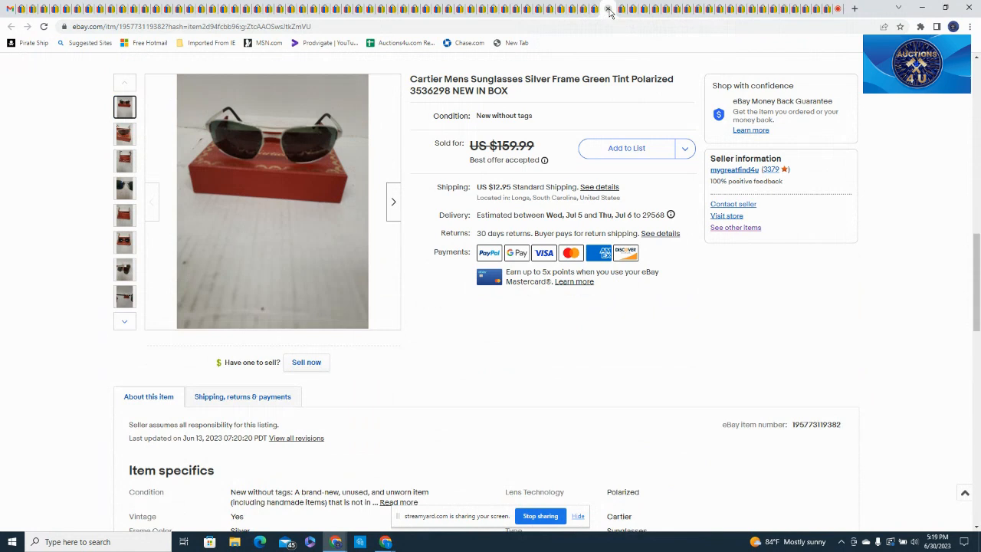
pyautogui.moveTo(621, 9)
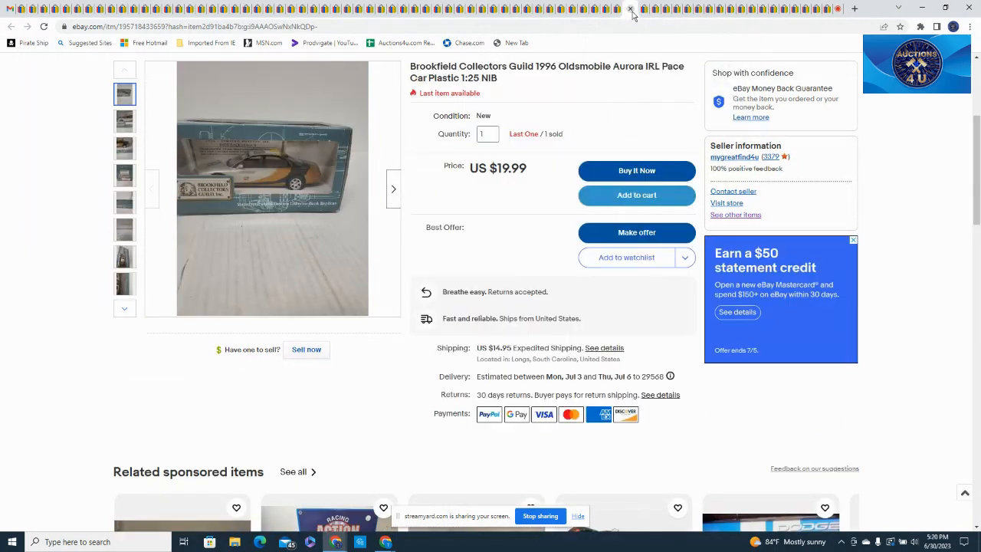
pyautogui.moveTo(632, 77)
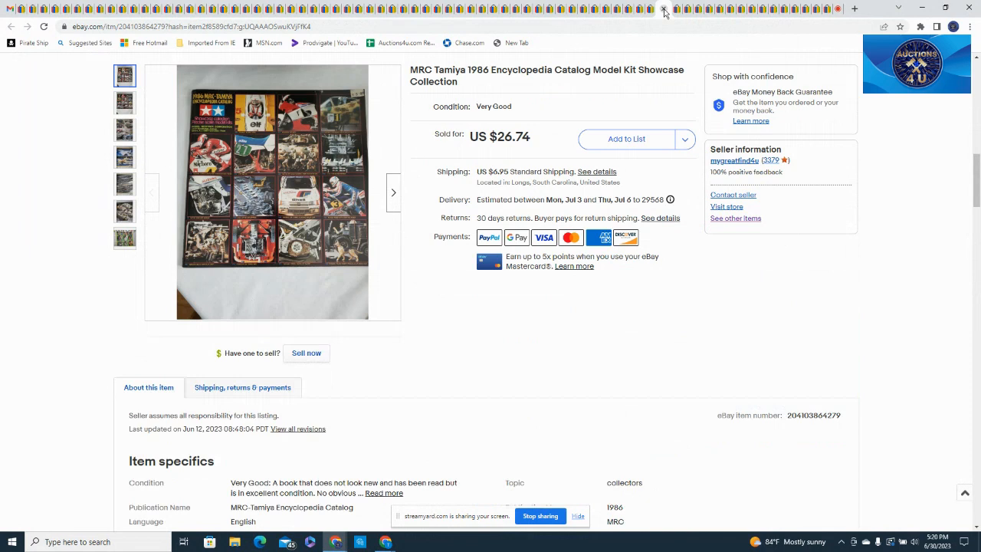
pyautogui.moveTo(663, 10)
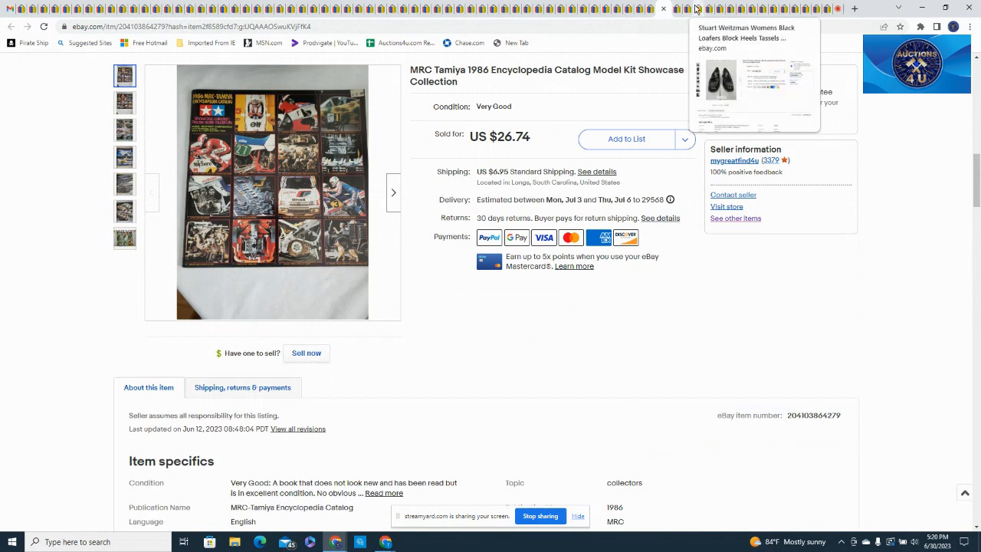
# - Show the sold Those Magnificent Trains 1990 Cedco calendar listing at $14.99
pyautogui.click(663, 9)
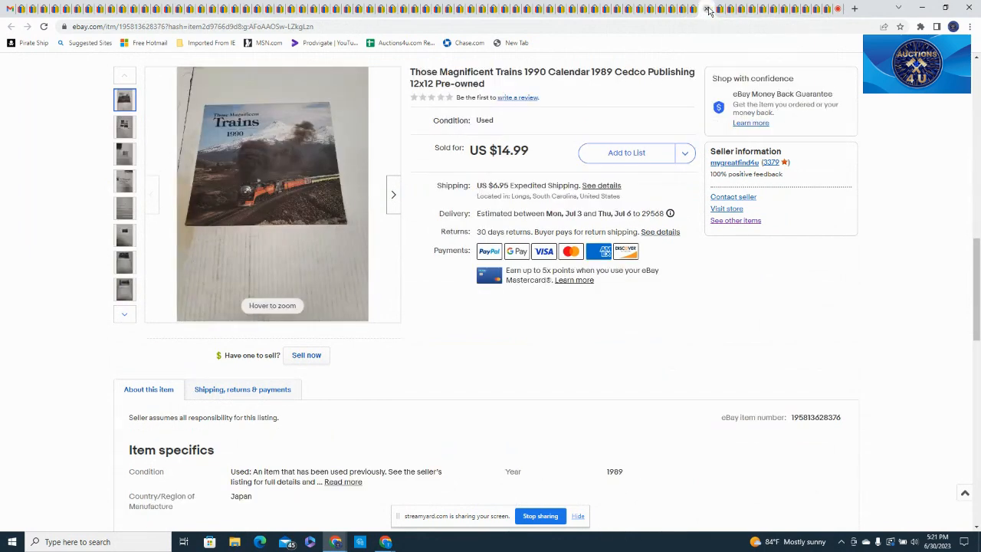
pyautogui.moveTo(708, 11)
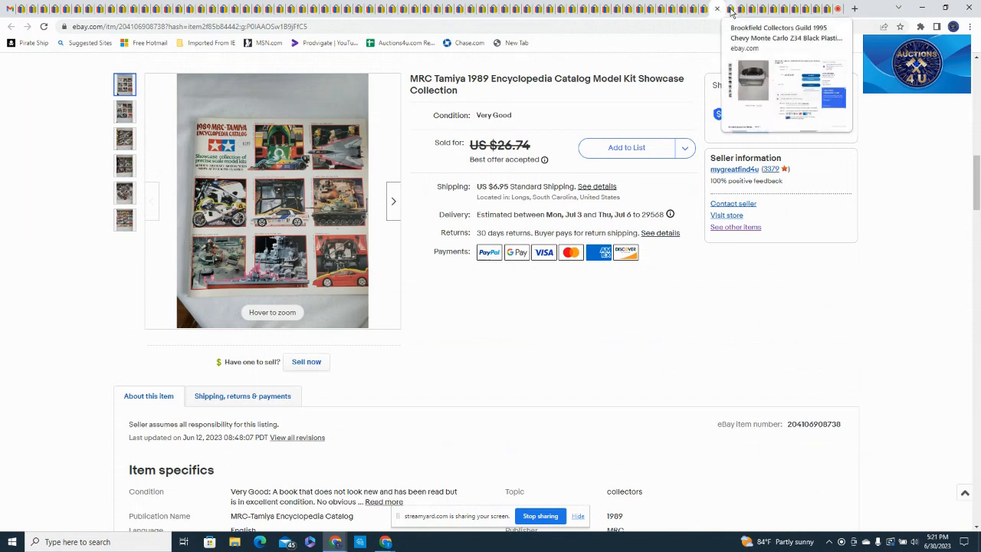
# - Show the Brookfield 1995 Chevy Monte Carlo Z34 listing, then the Ninja Turtles pattern listing
pyautogui.click(785, 37)
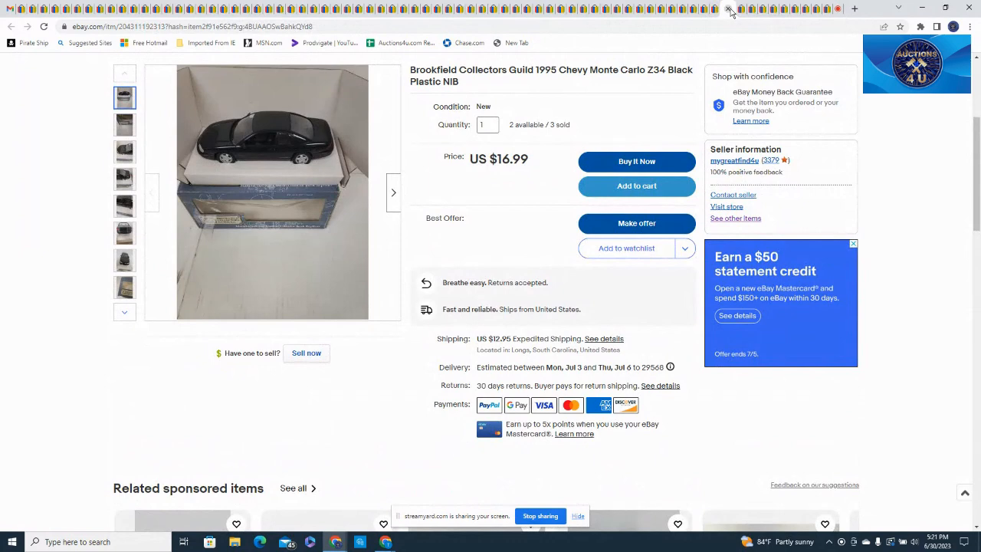
pyautogui.moveTo(739, 9)
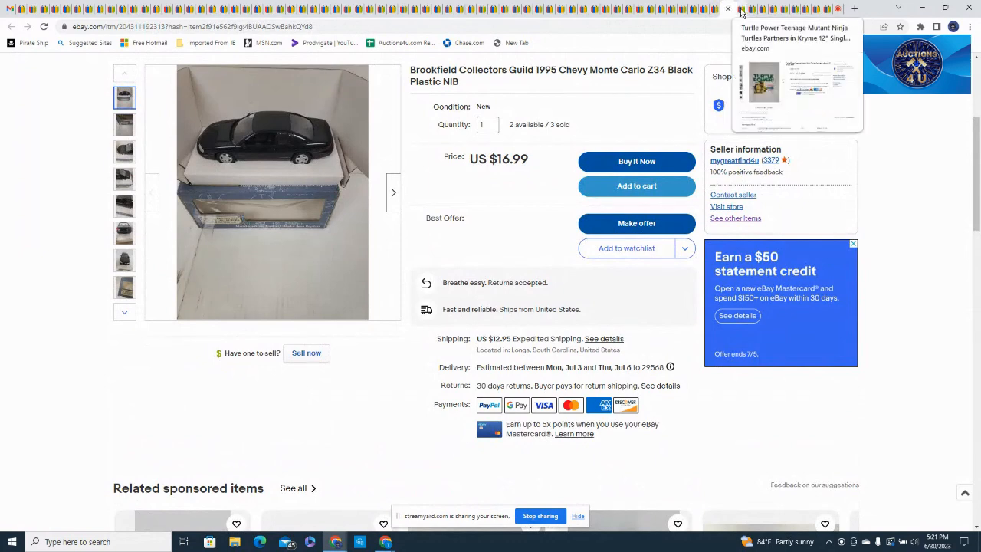
pyautogui.click(794, 32)
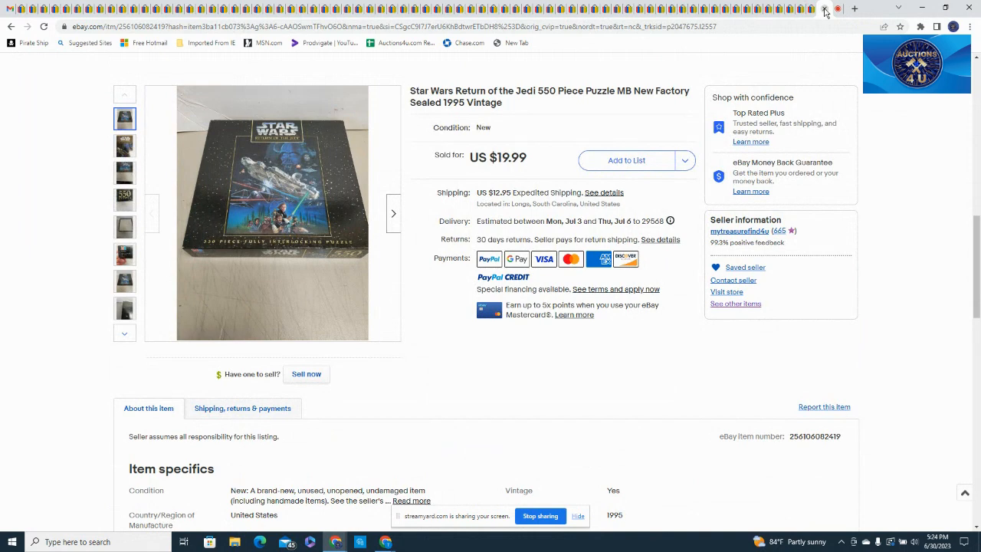
pyautogui.moveTo(782, 8)
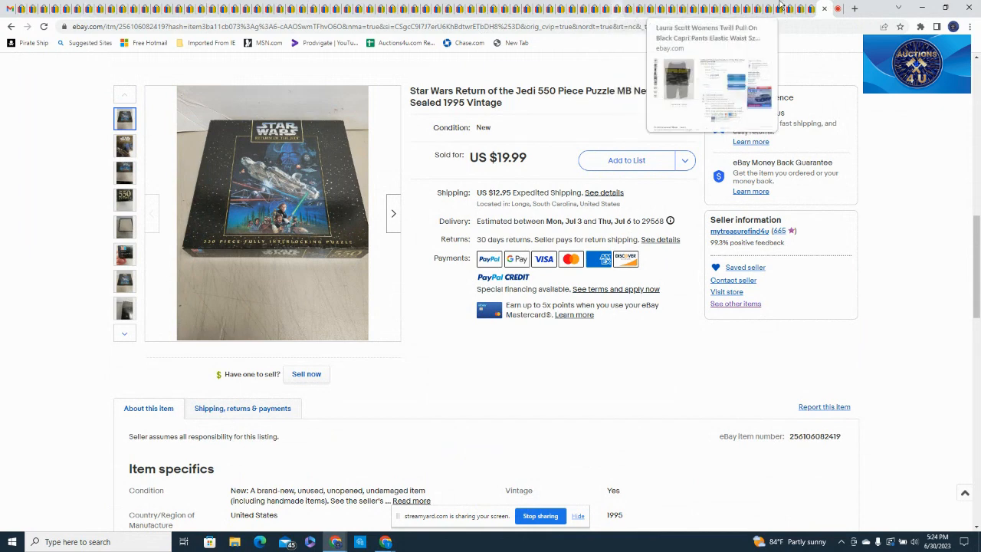